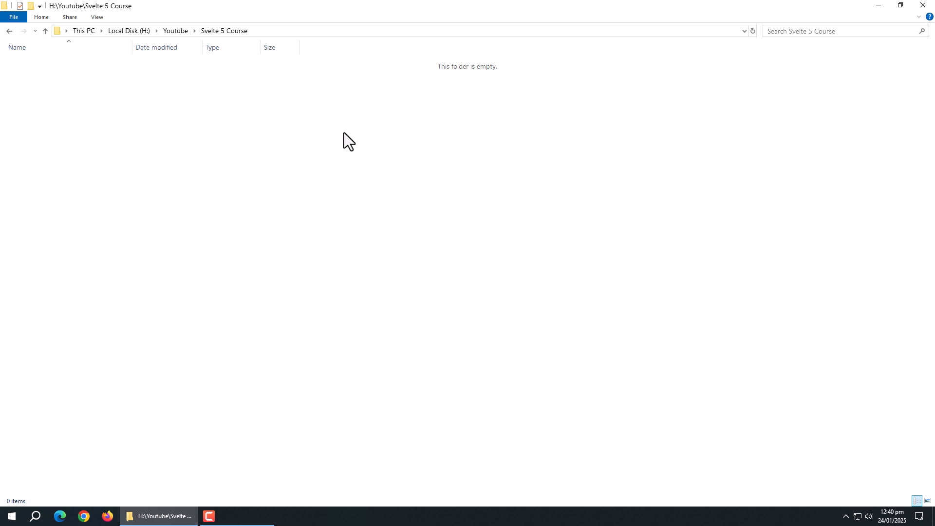
mouse_move(383, 281)
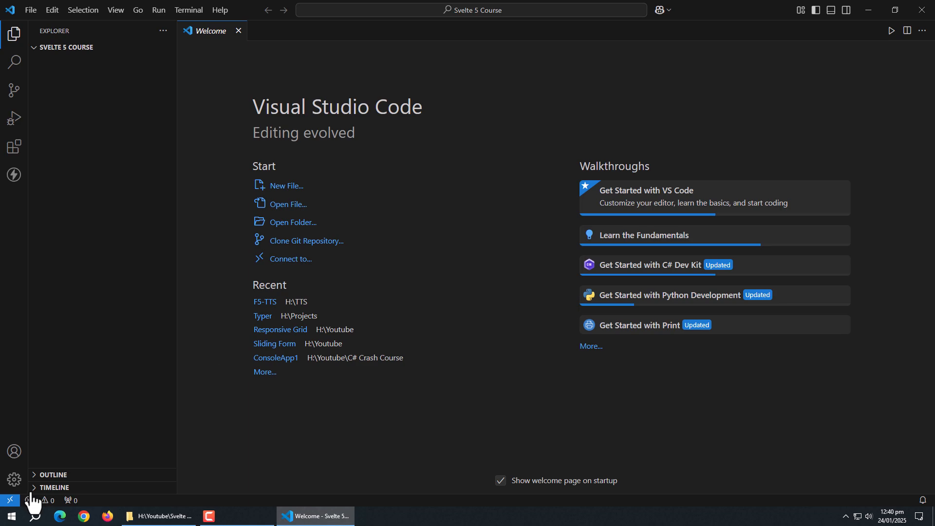
Run npx sv create firstApp in a new VS Code terminal
key(ctrl+`)
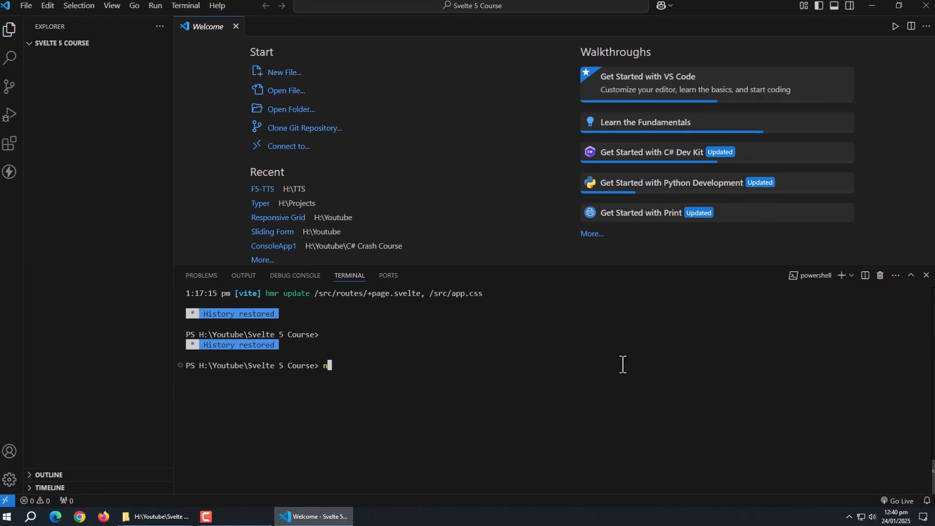
text(px sv)
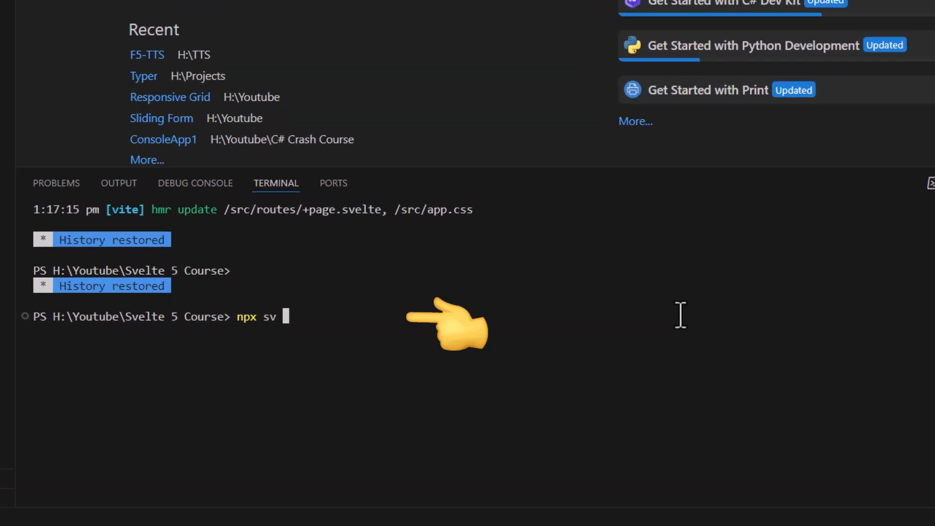
text(create firstApp)
text(y)
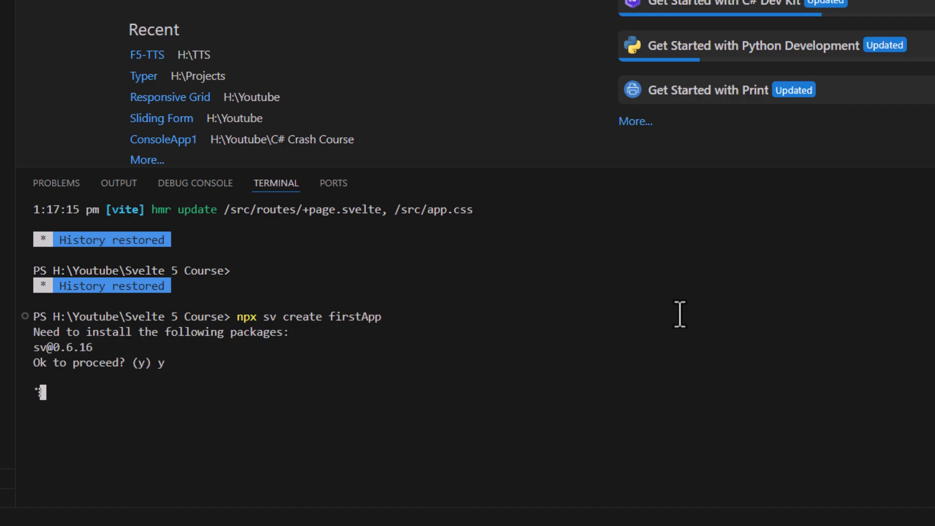
mouse_move(630, 315)
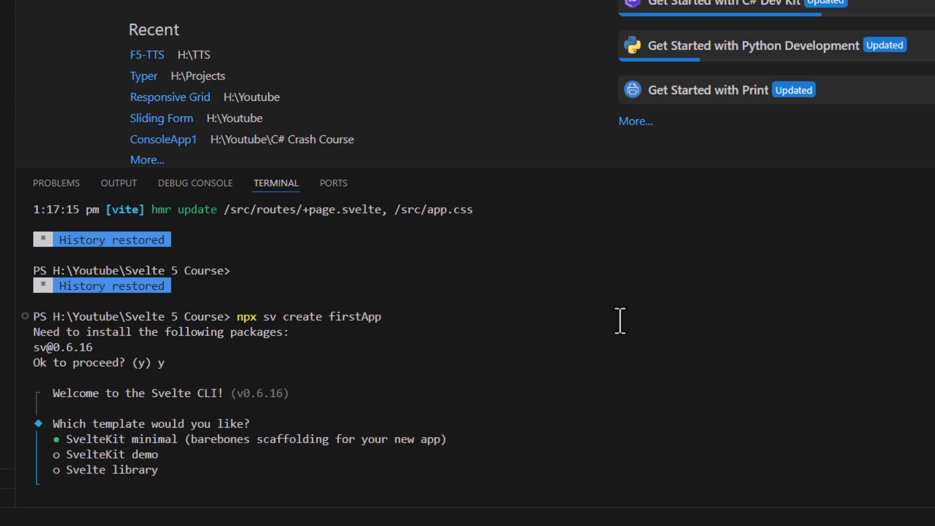
mouse_move(728, 381)
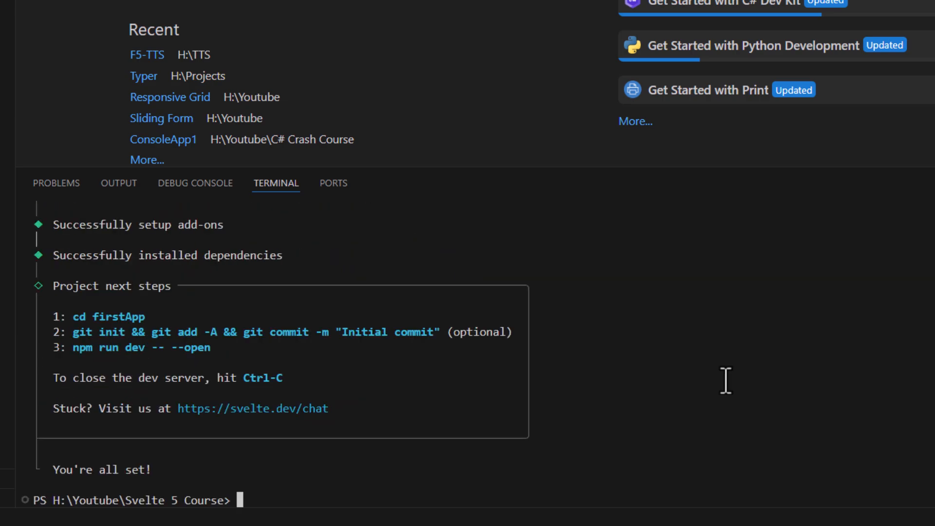
mouse_move(443, 470)
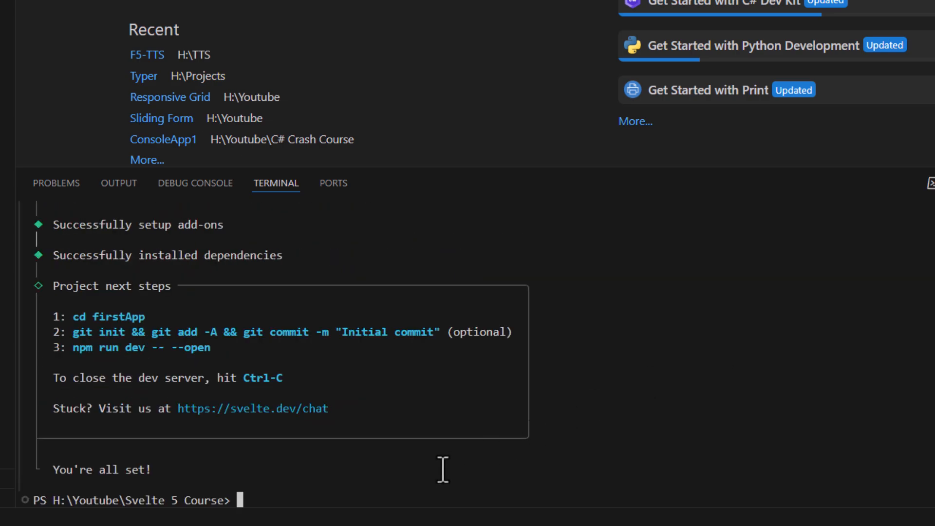
Install firstApp's dependencies with npm install from inside the project folder
text(cd firstApp)
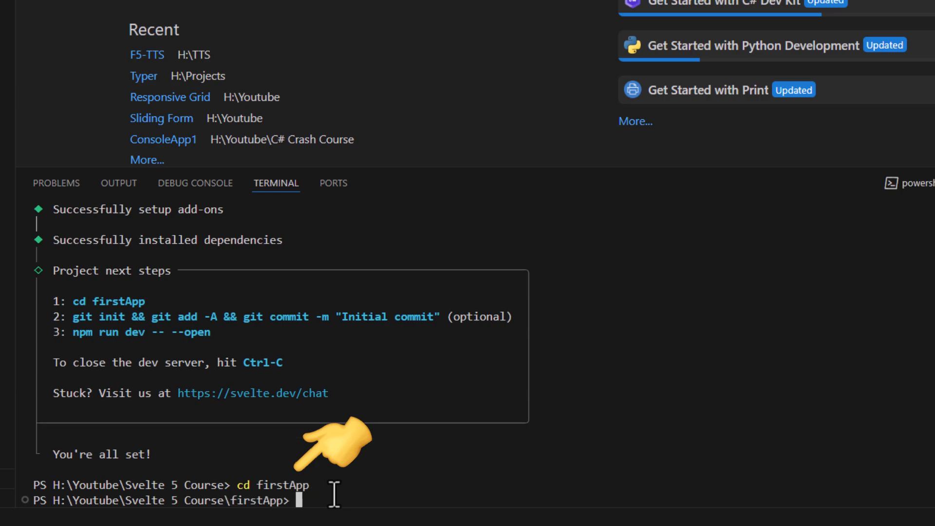
text(npm install)
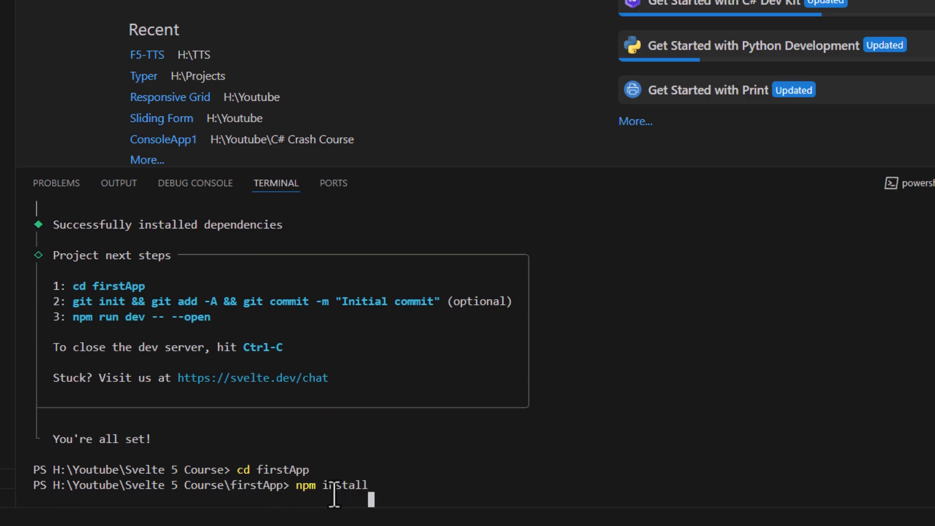
key(Return)
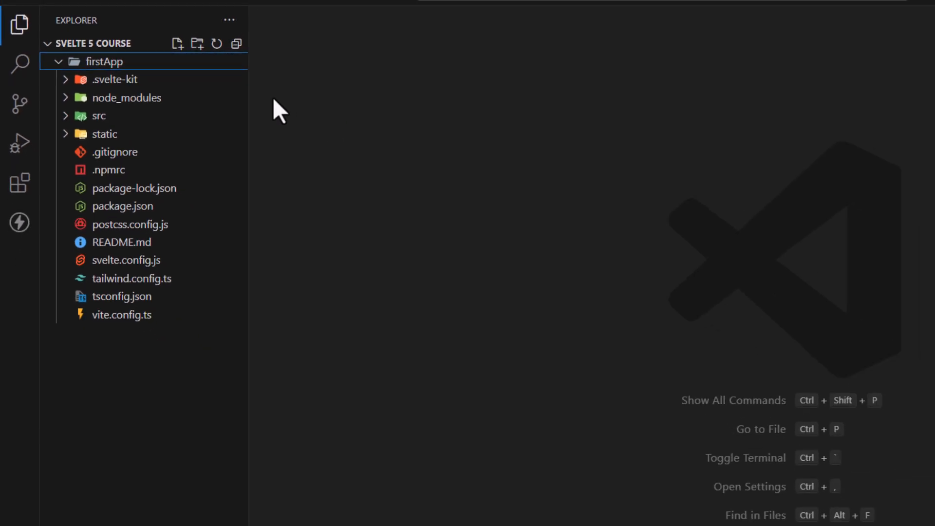
Expand firstApp's src folder in the Explorer, briefly expanding and collapsing lib
click(125, 97)
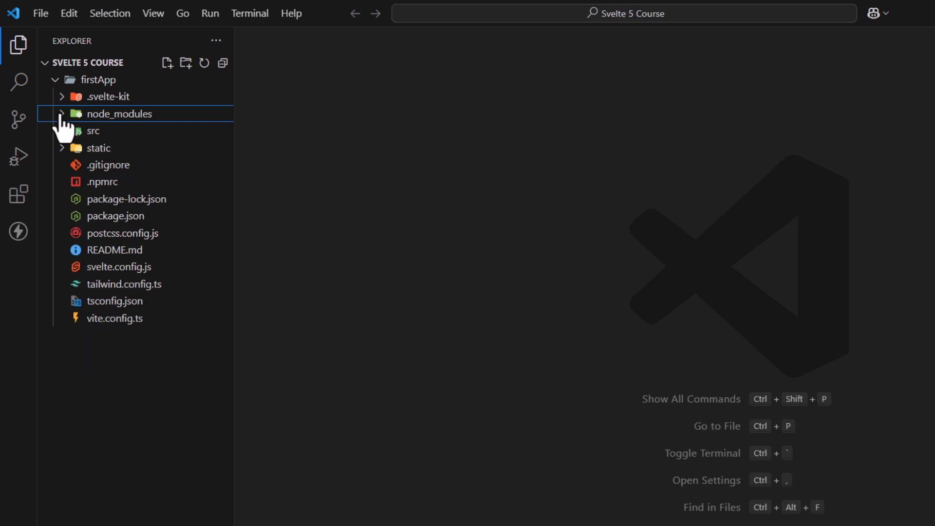
click(93, 131)
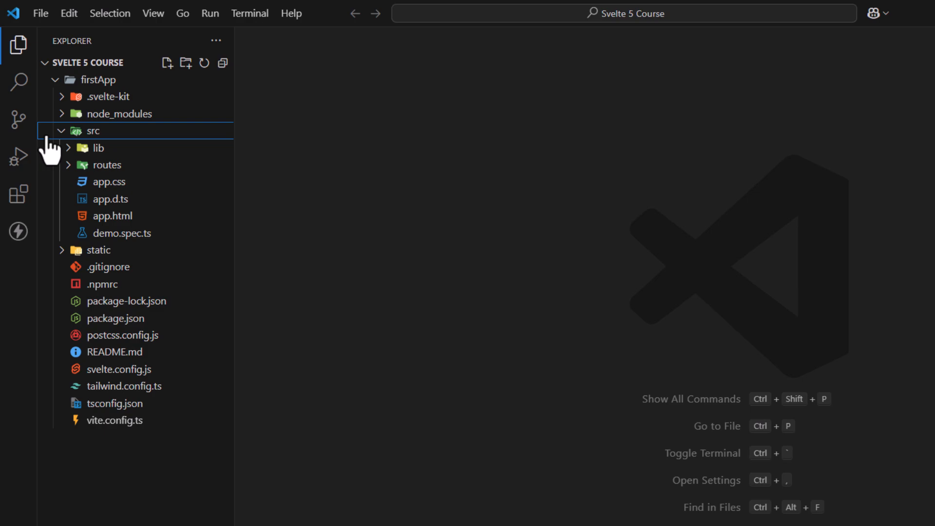
click(95, 147)
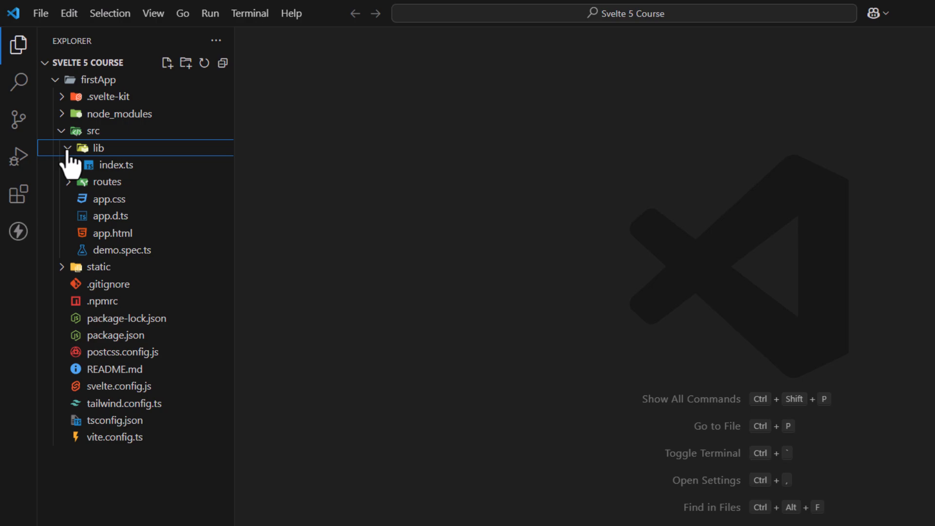
click(108, 165)
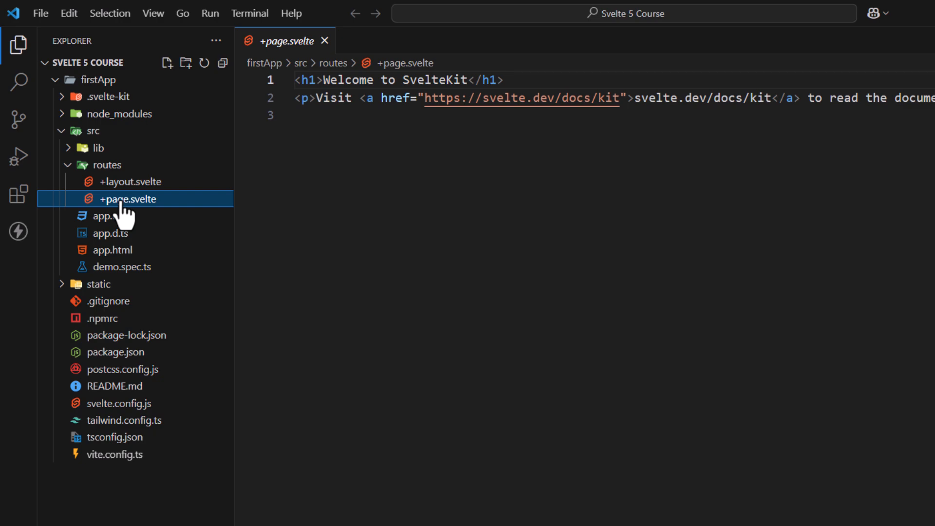
View +layout.svelte, the Tailwind imports in app.css, then the app.html template
click(131, 181)
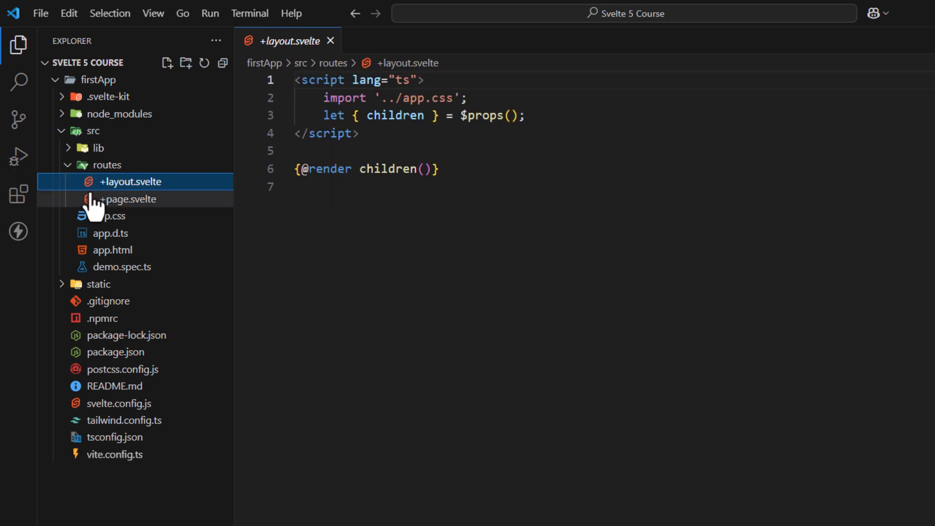
mouse_move(90, 212)
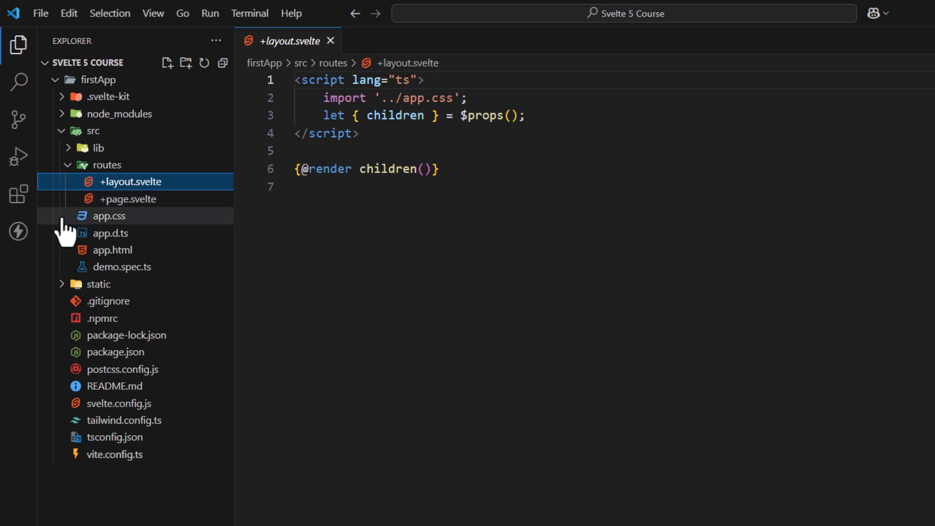
mouse_move(66, 239)
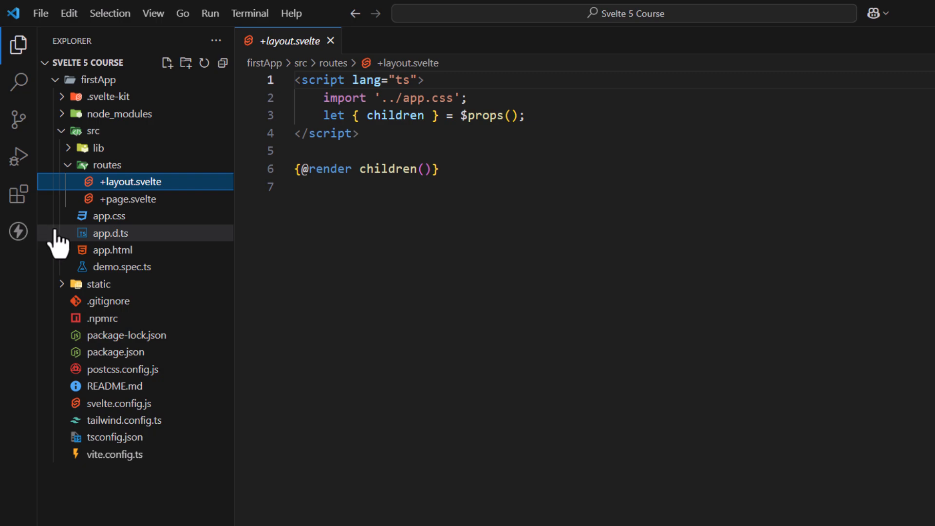
mouse_move(78, 242)
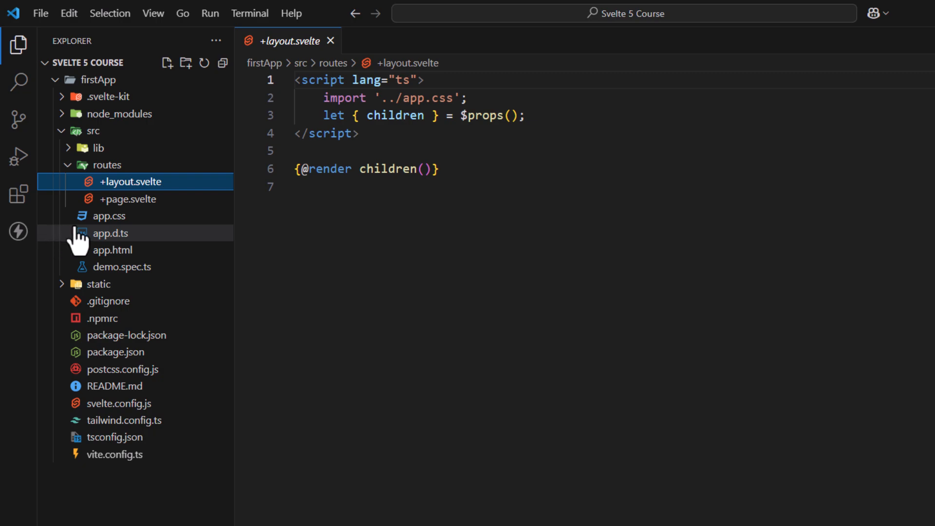
click(109, 215)
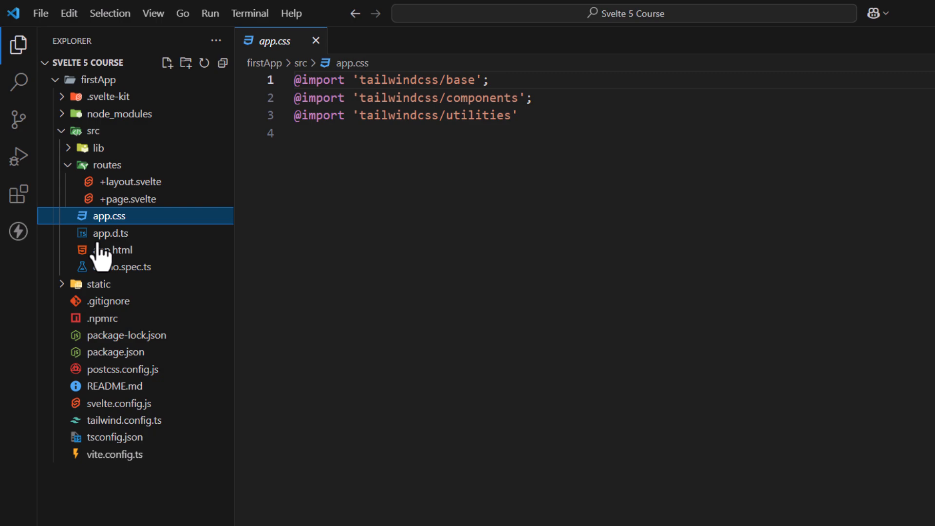
click(112, 249)
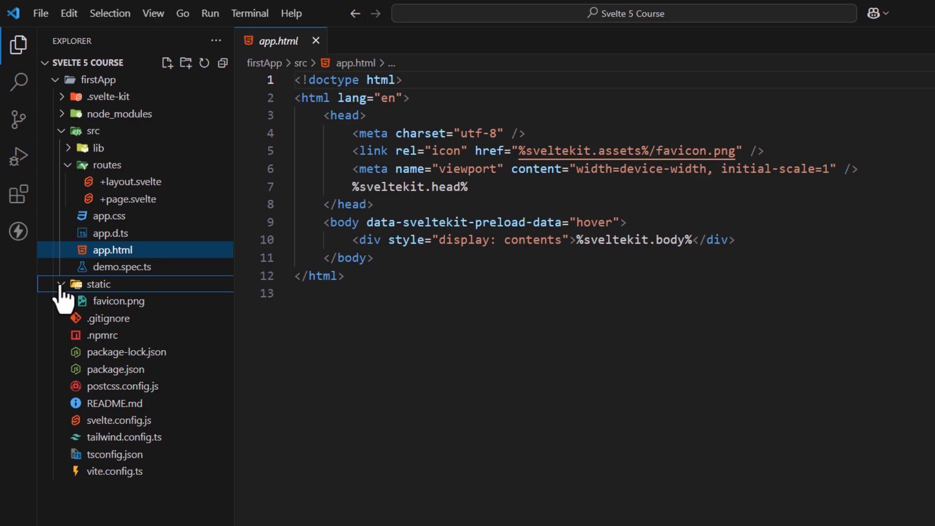
Collapse static, view tailwind.config.ts and vite.config.ts, then return to +page.svelte
click(115, 352)
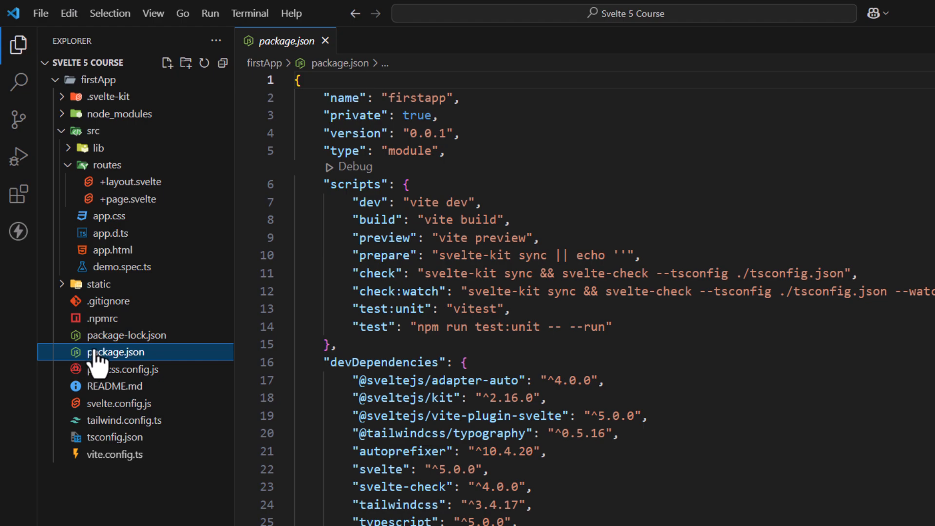
mouse_move(97, 370)
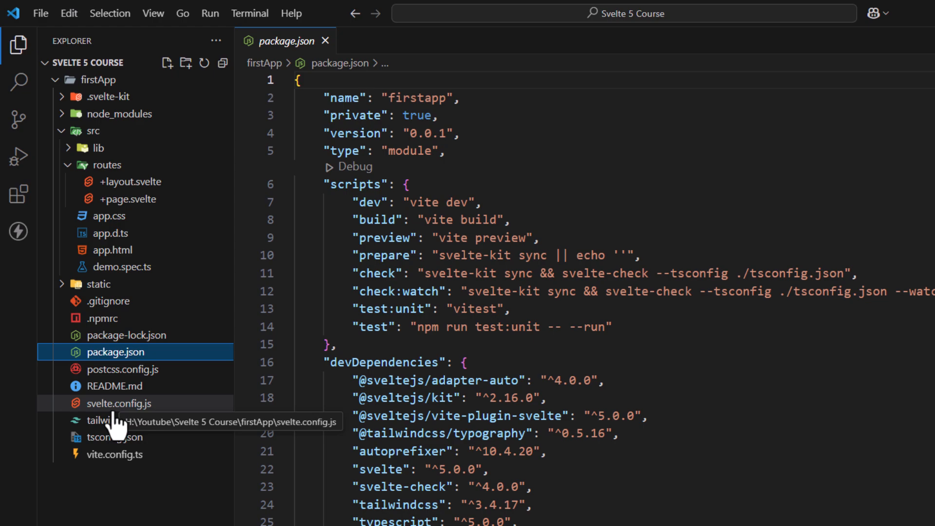
click(123, 420)
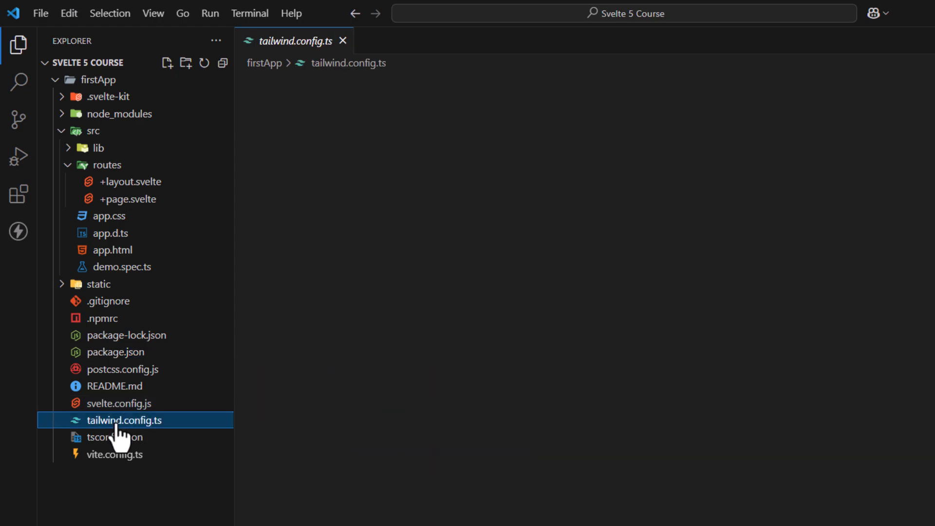
click(123, 420)
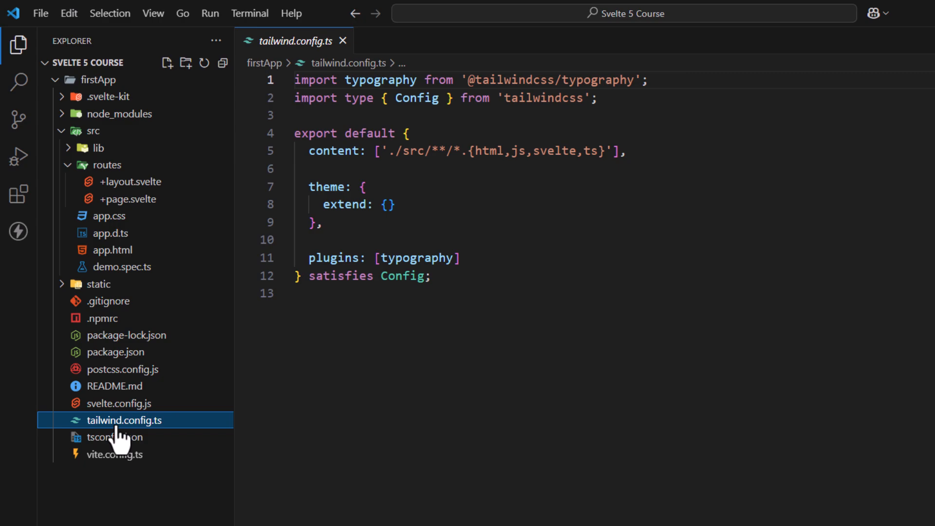
click(116, 454)
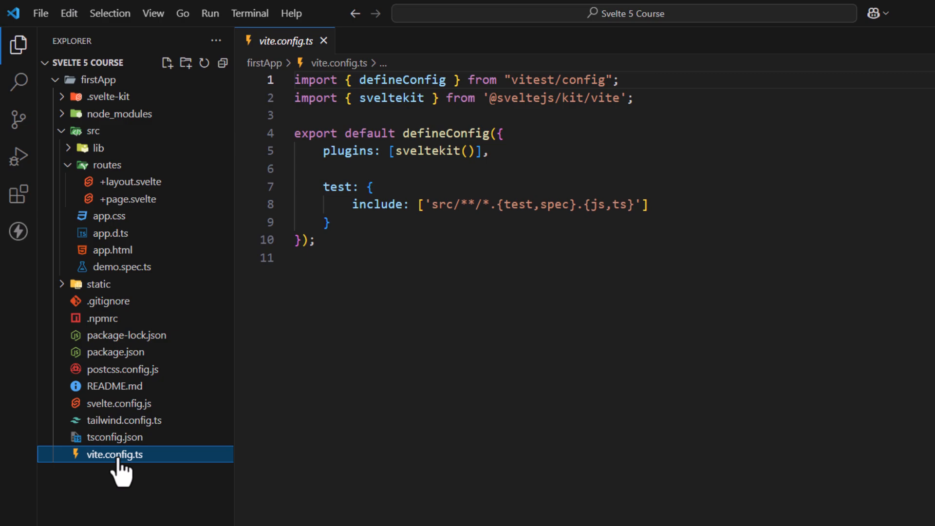
click(129, 198)
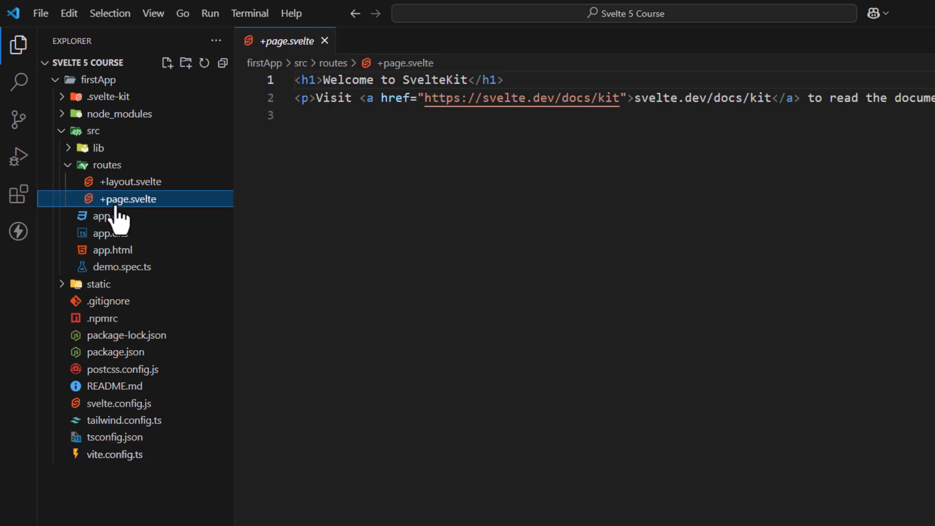